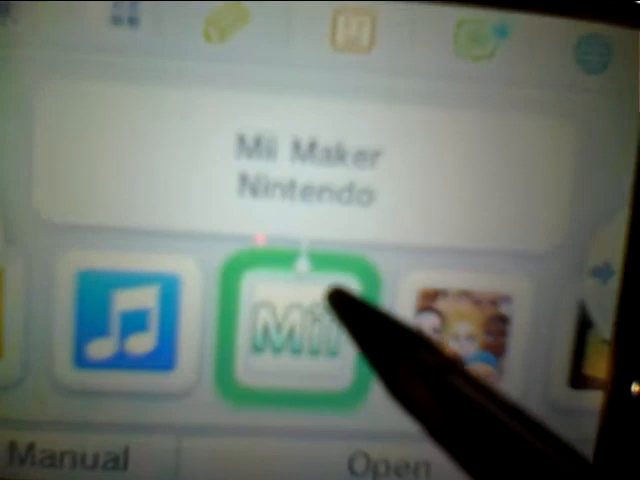
Start Mii Maker from its HOME Menu icon to bring up its title screen
click(300, 330)
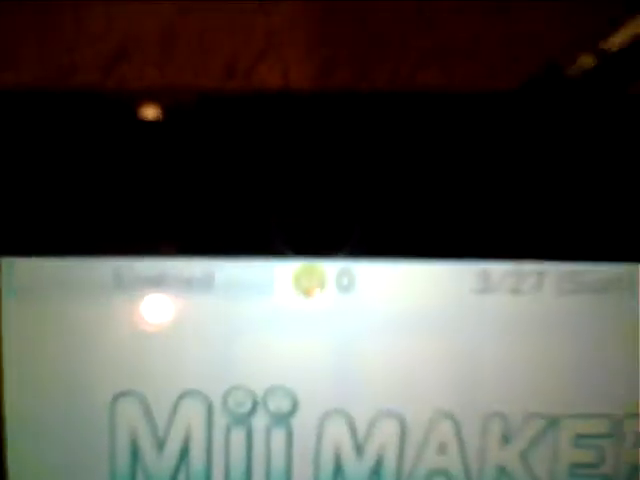